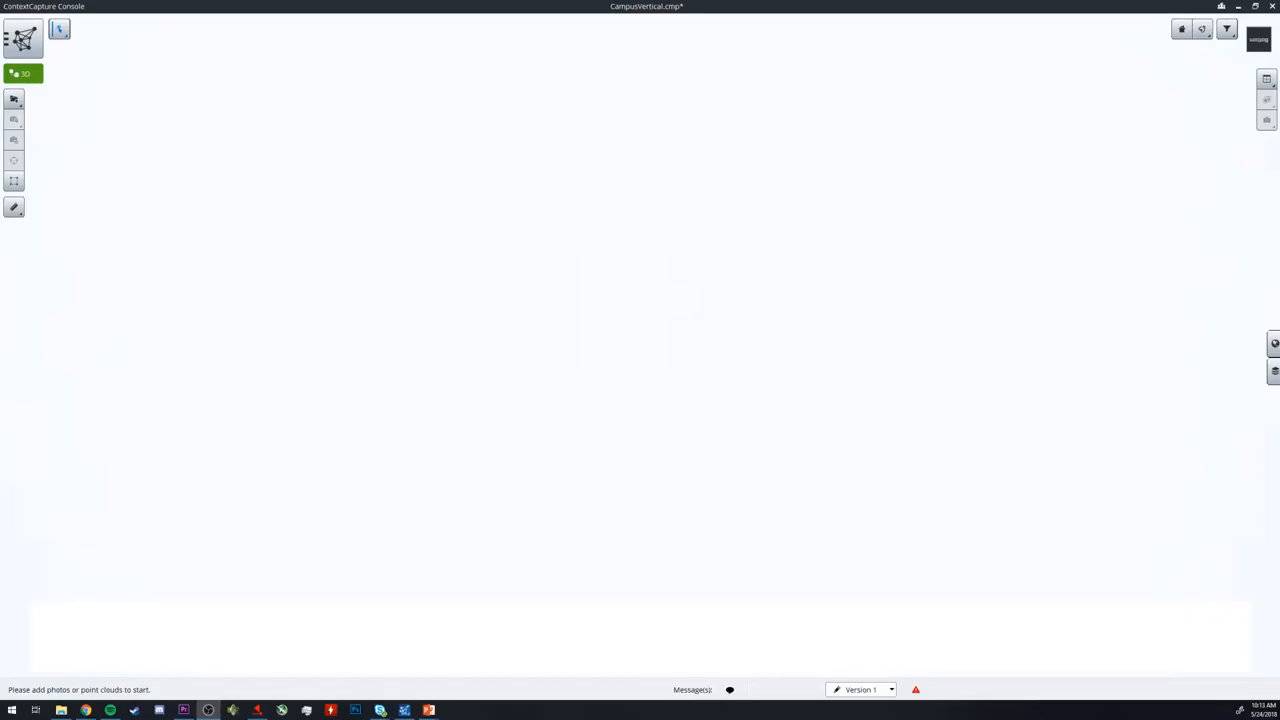
mouse_move(296, 196)
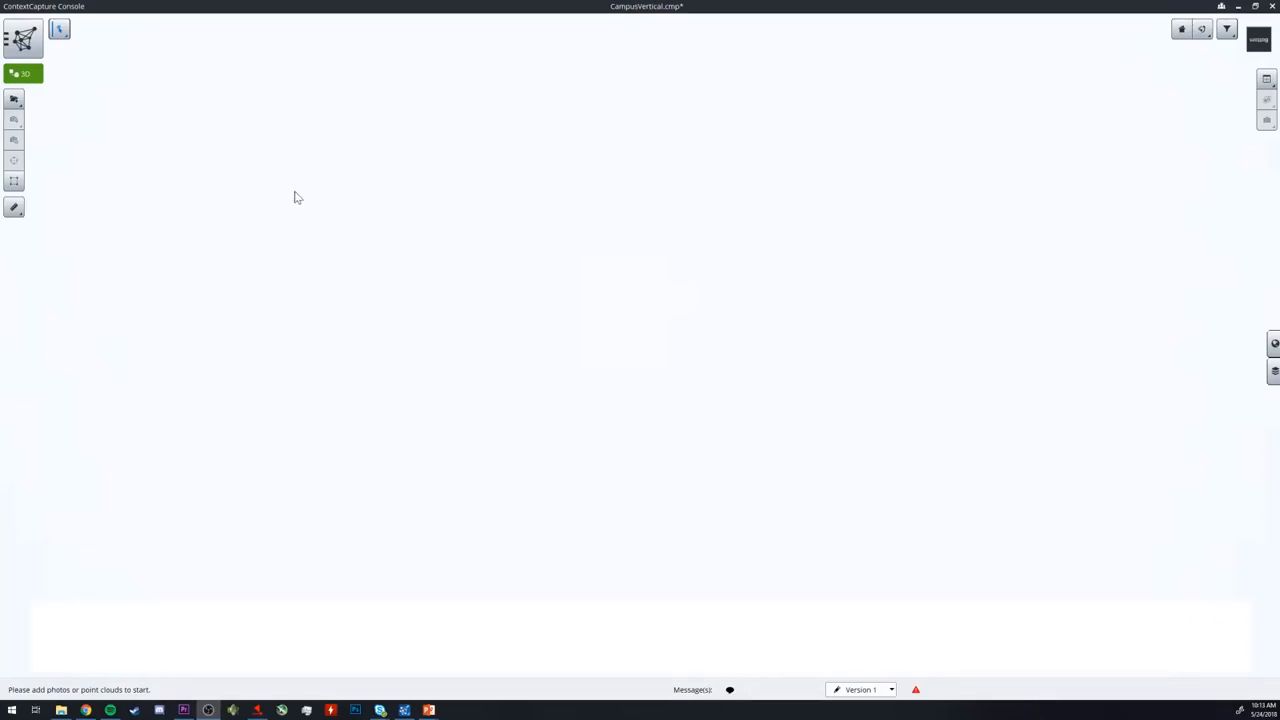
mouse_move(56, 92)
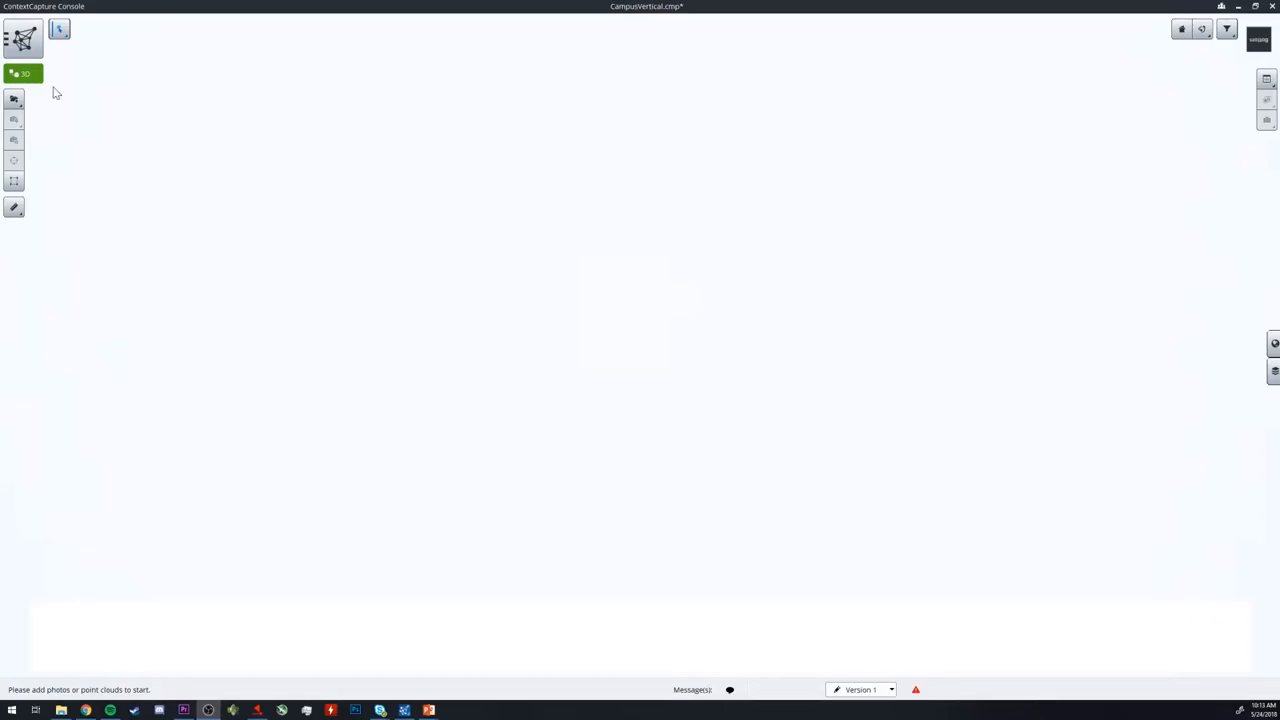
- Add the DJI aerial image files from the Vertical folder to the project
left_click(14, 100)
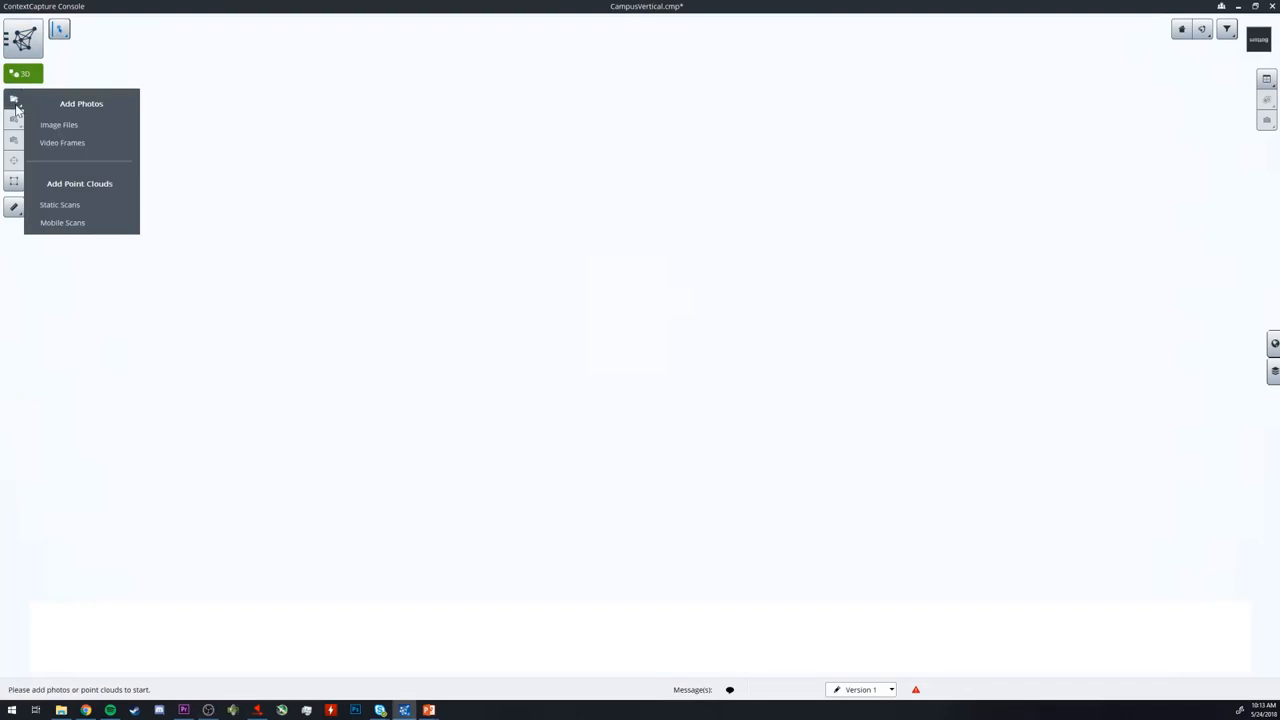
left_click(60, 124)
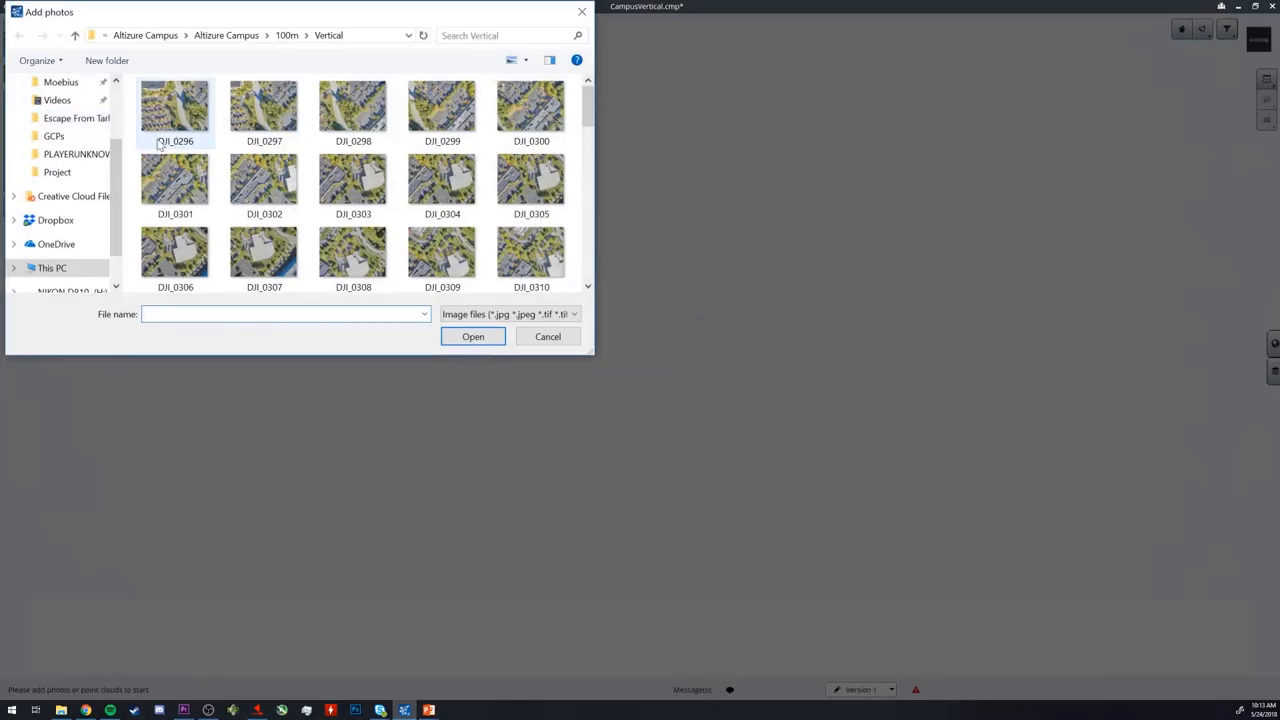
left_click(472, 336)
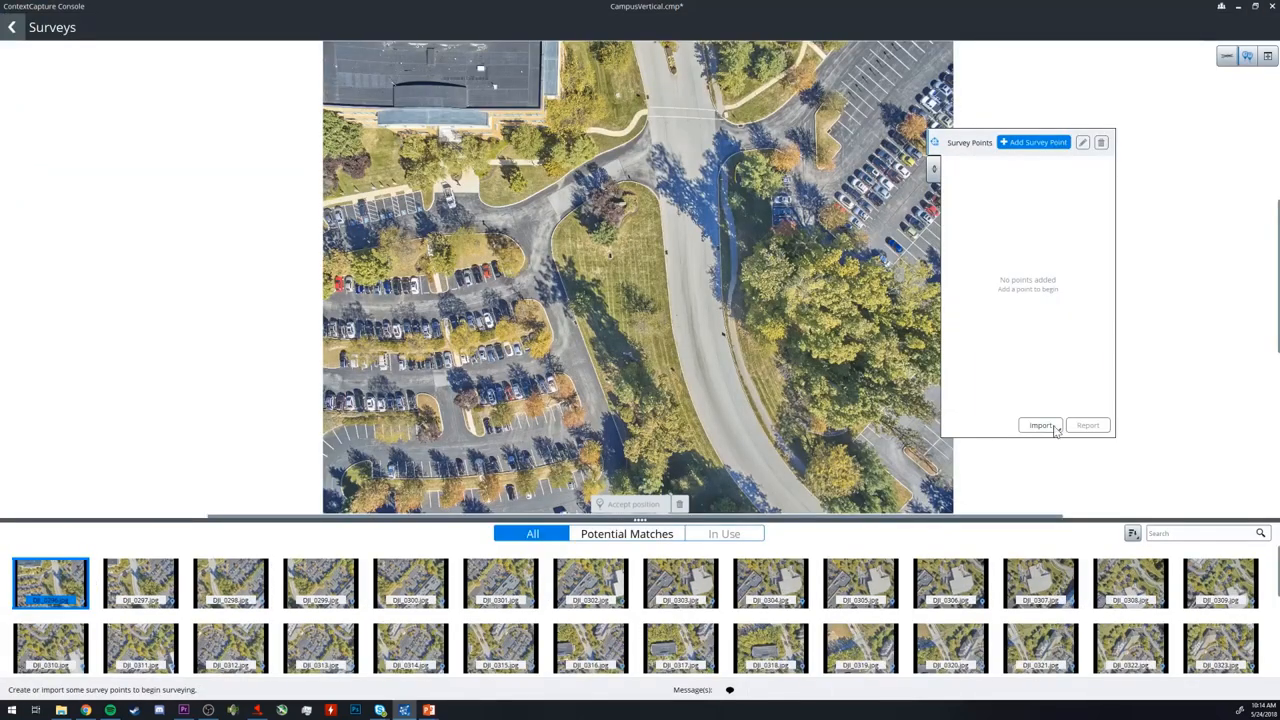
- Import the survey points file in WGS 84 and select the Cafeteria point
left_click(1040, 424)
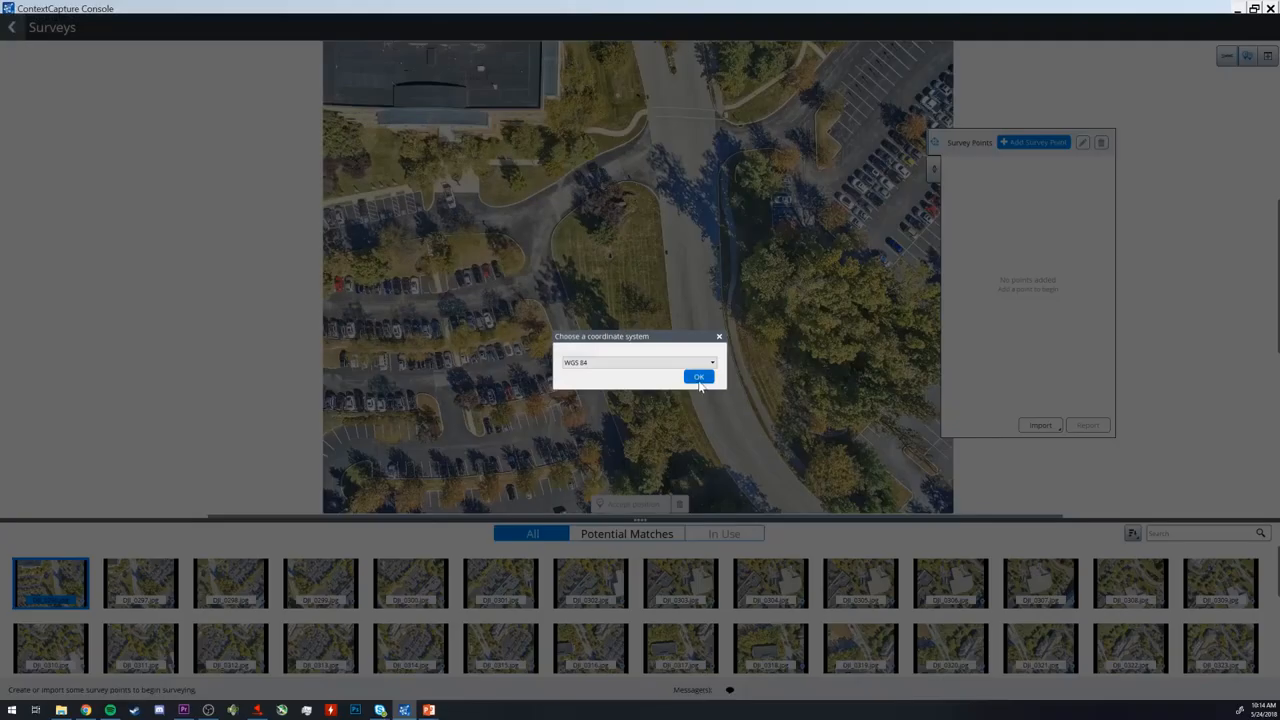
left_click(700, 376)
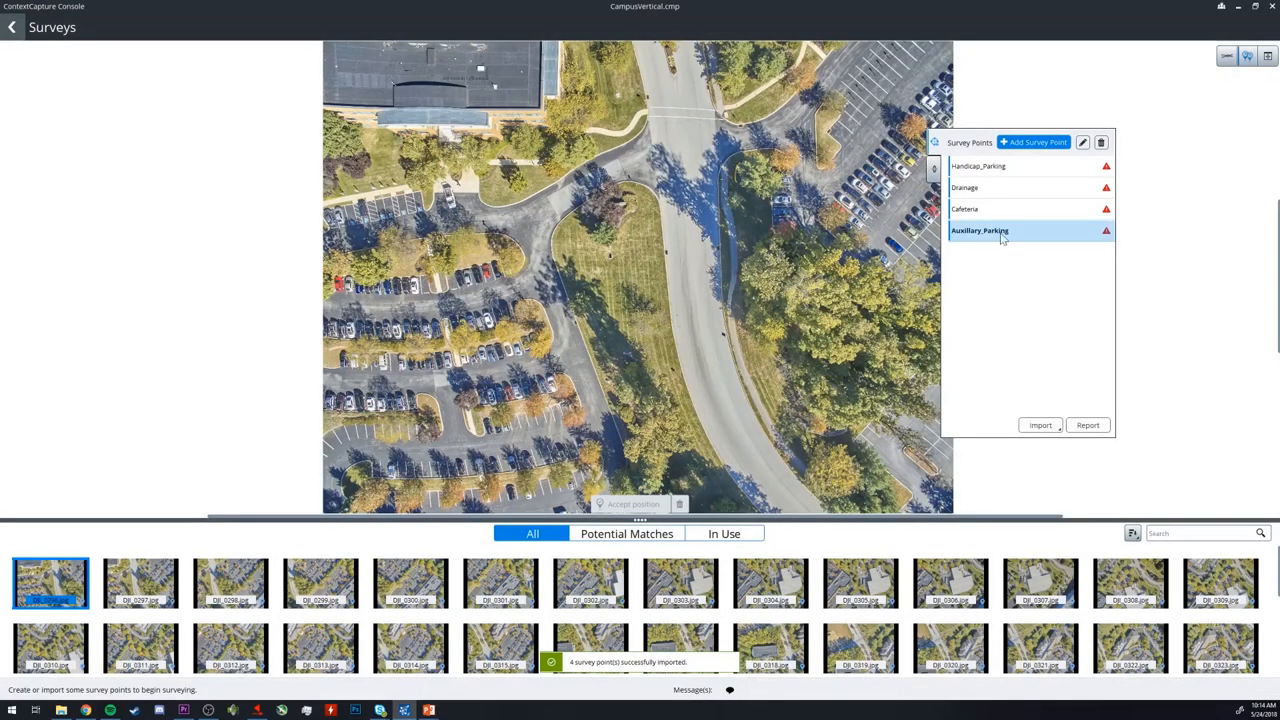
left_click(966, 210)
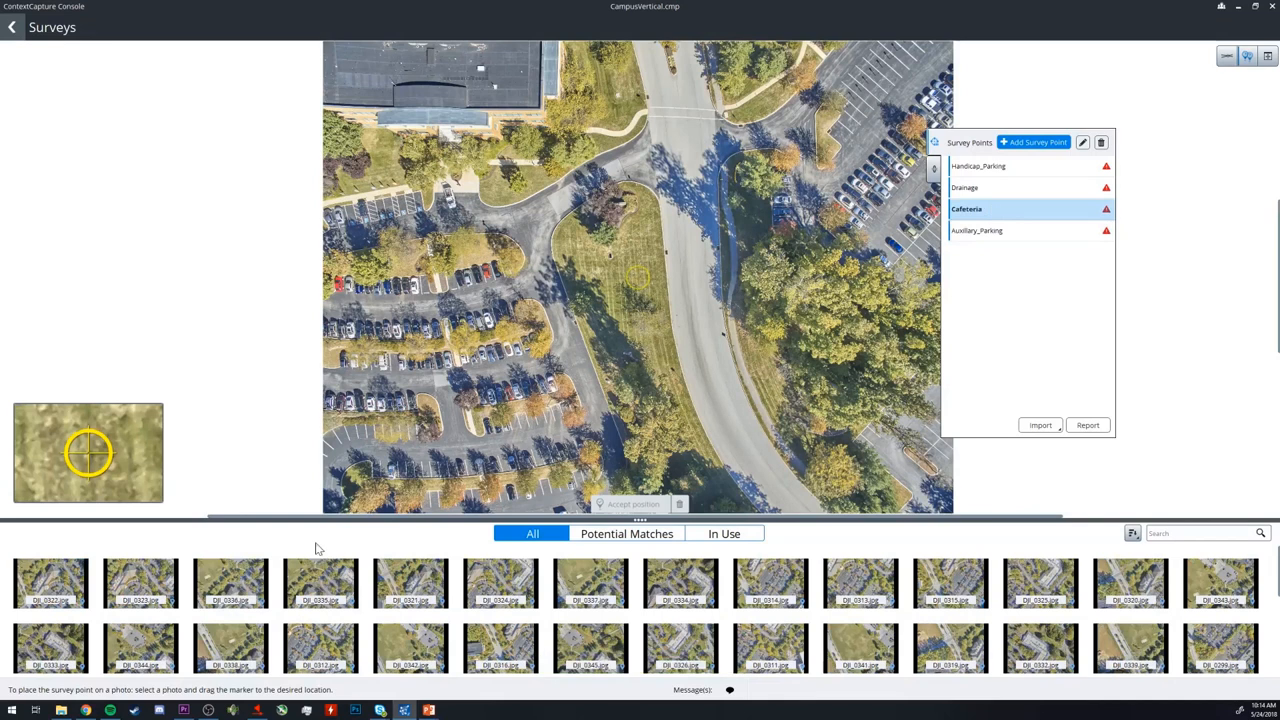
mouse_move(1096, 544)
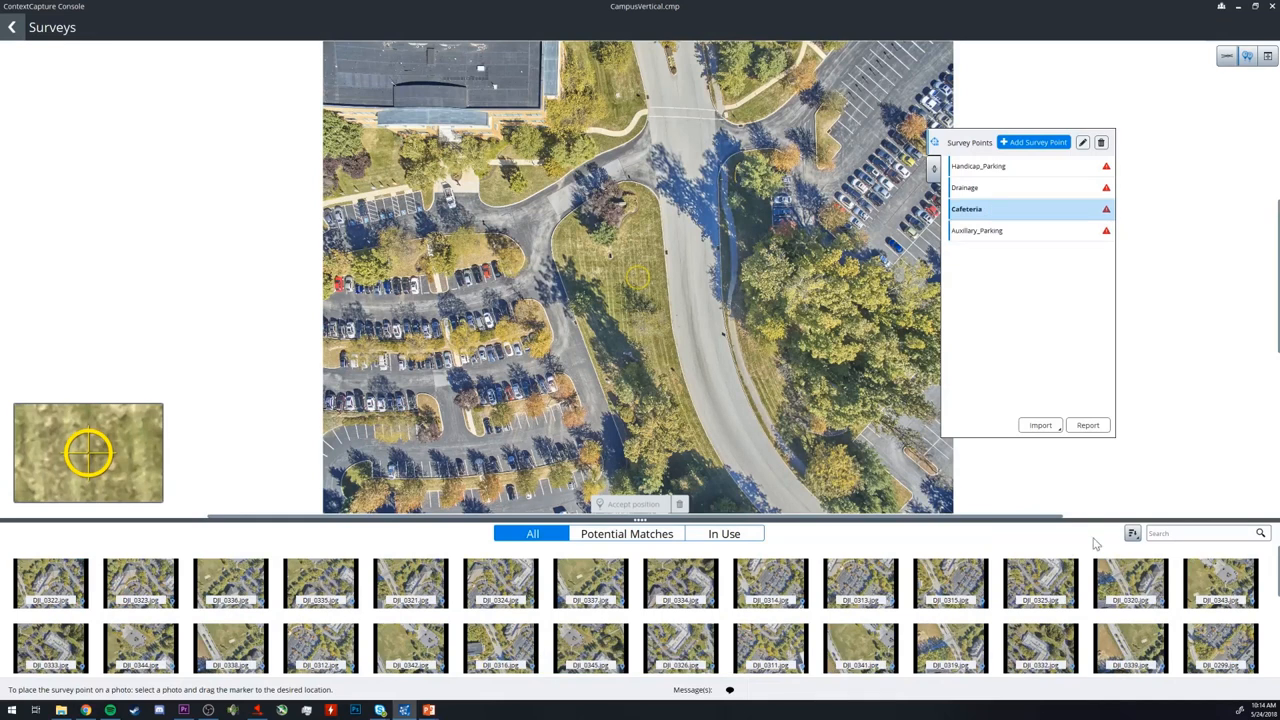
left_click(1132, 532)
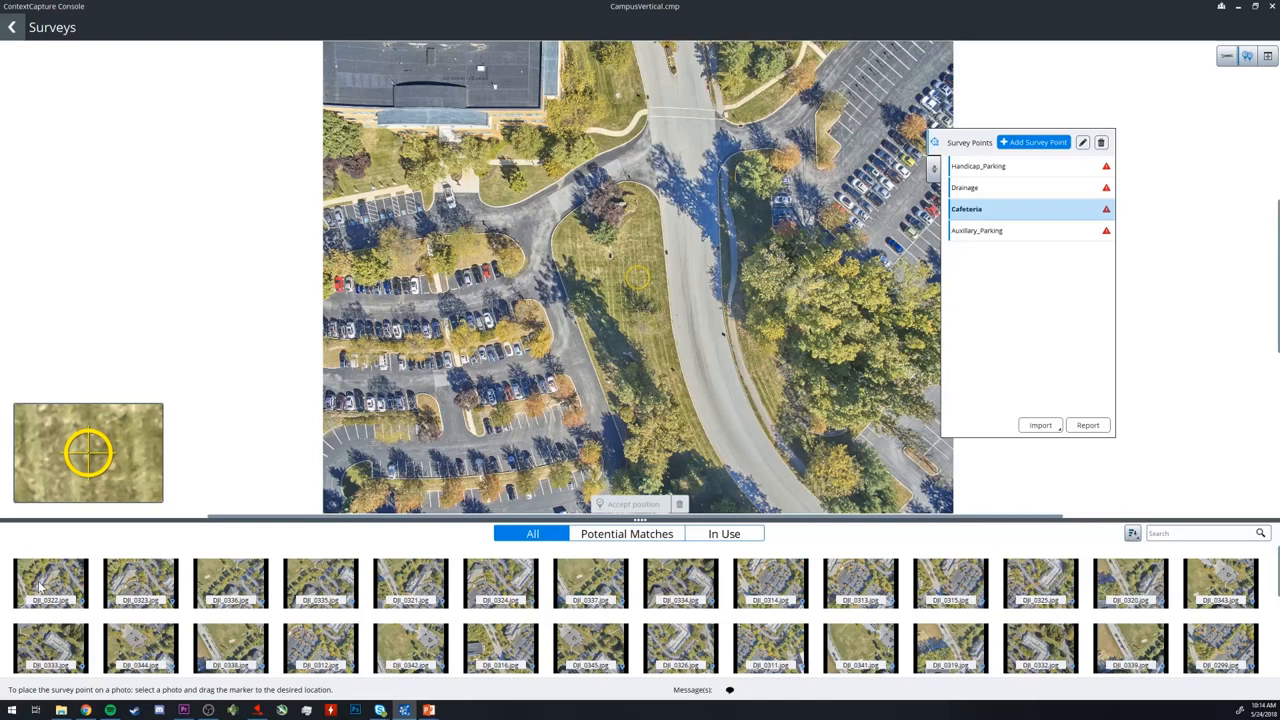
mouse_move(1008, 194)
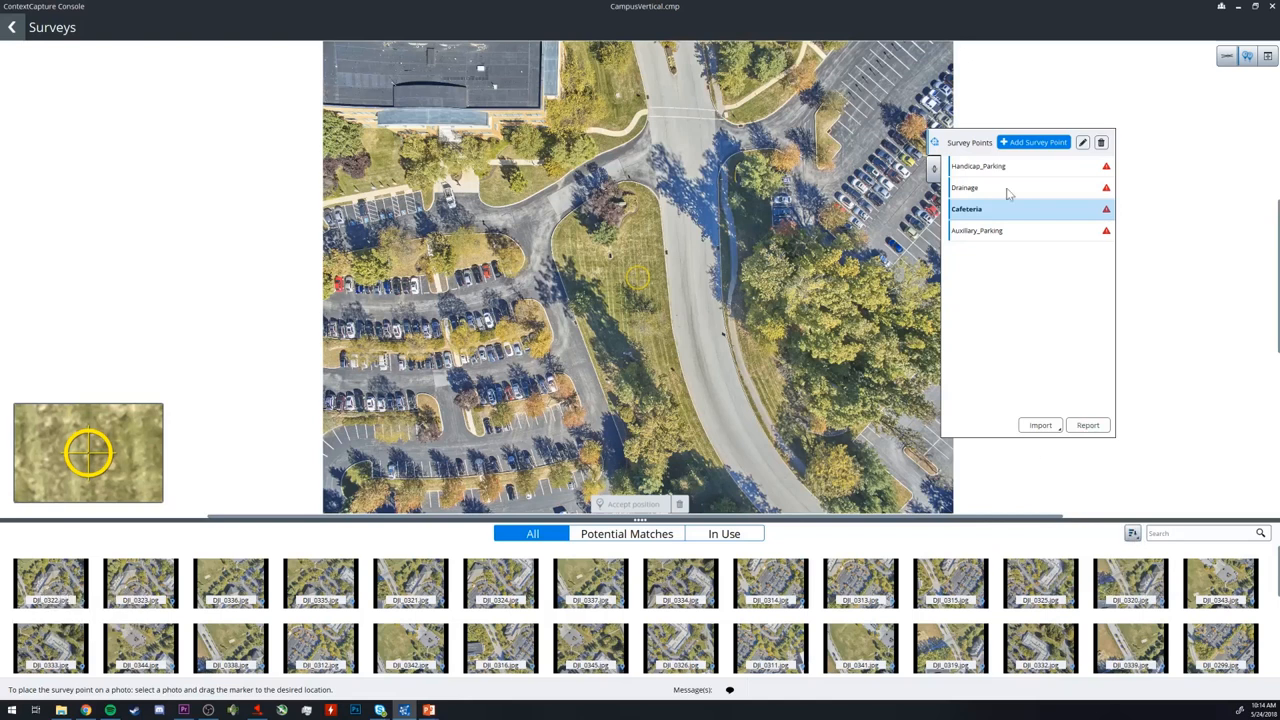
- Select the Drainage survey point and show its closest sorted photo
left_click(966, 188)
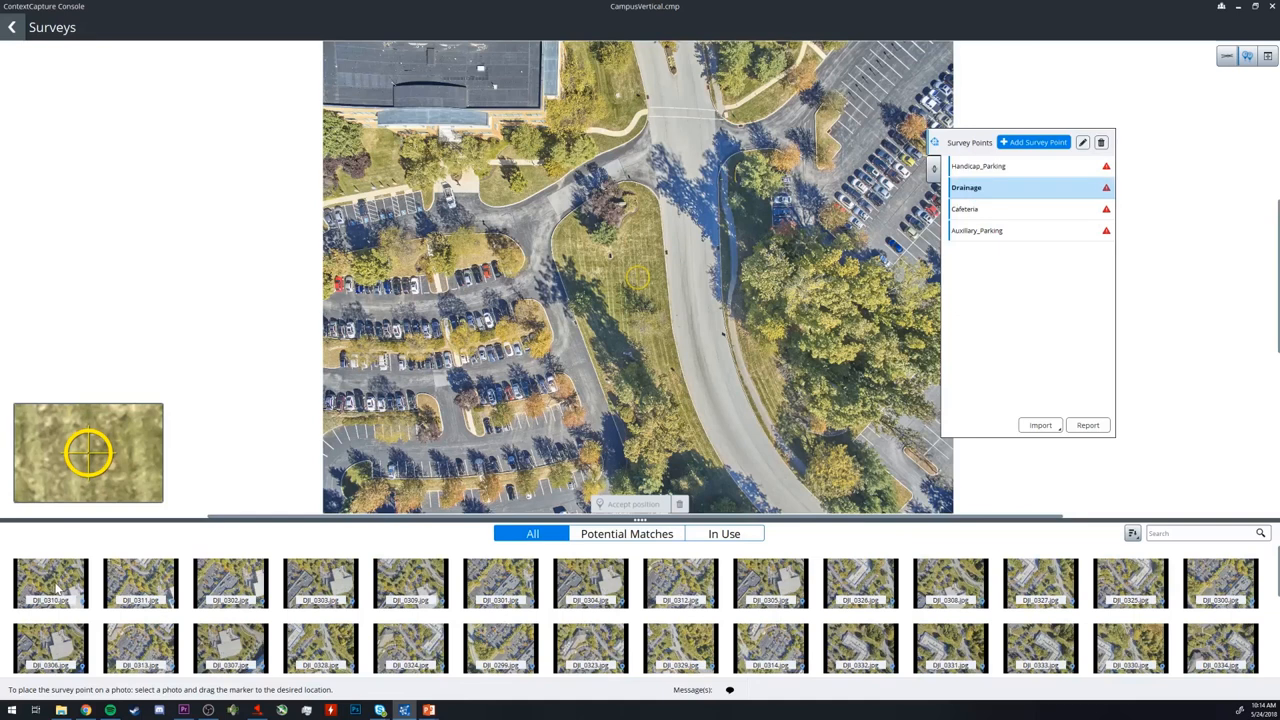
left_click(50, 584)
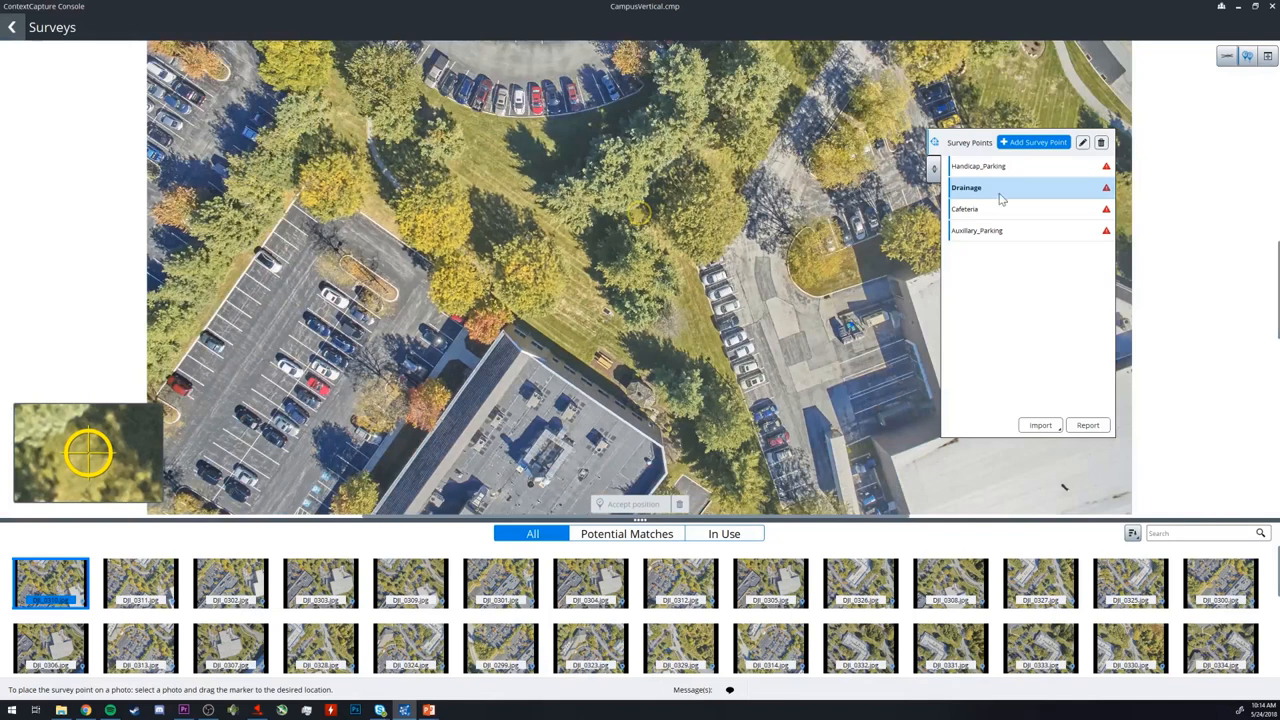
- Select Handicap_Parking, show its closest photo and place the marker on the parking spot
left_click(980, 166)
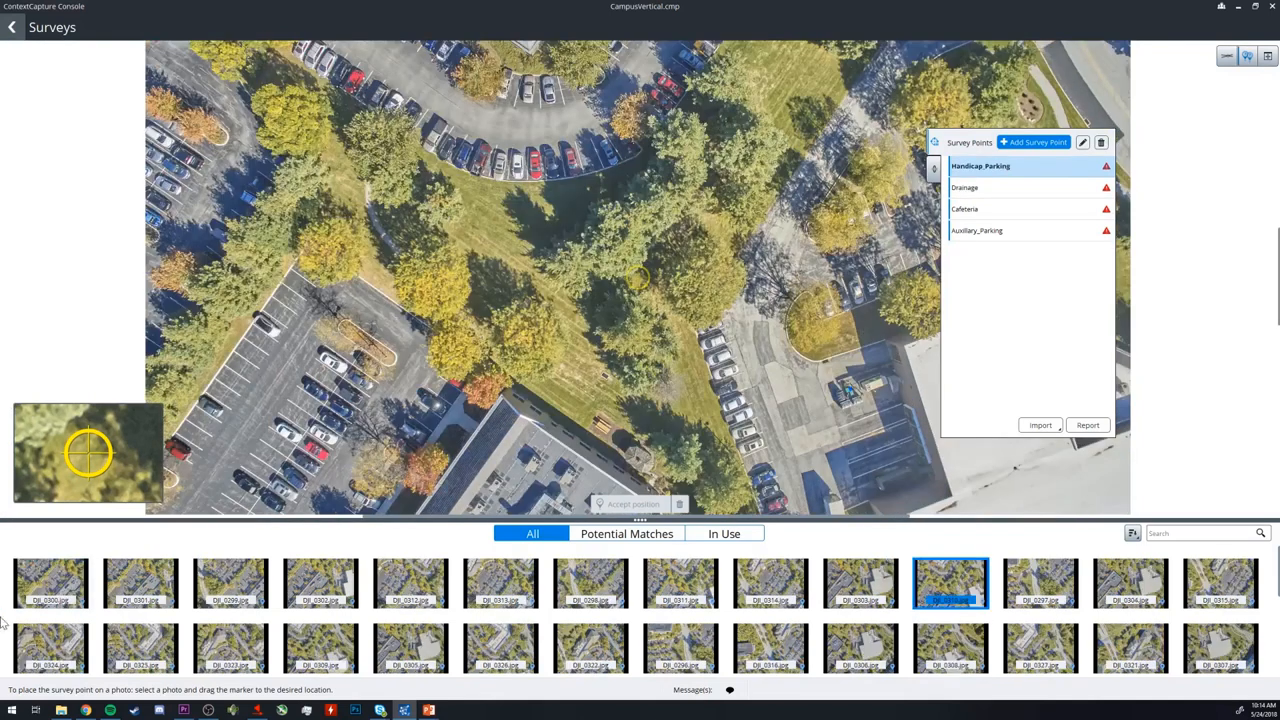
left_click(50, 584)
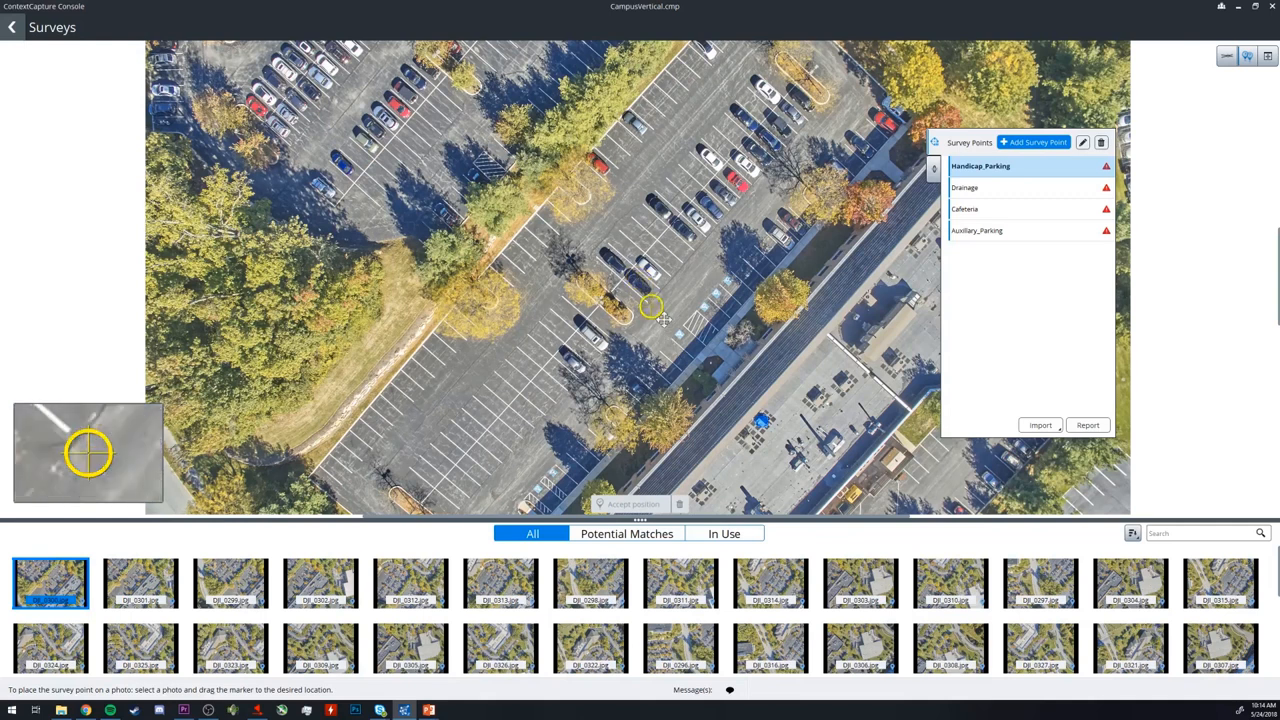
left_click_drag(650, 304, 672, 338)
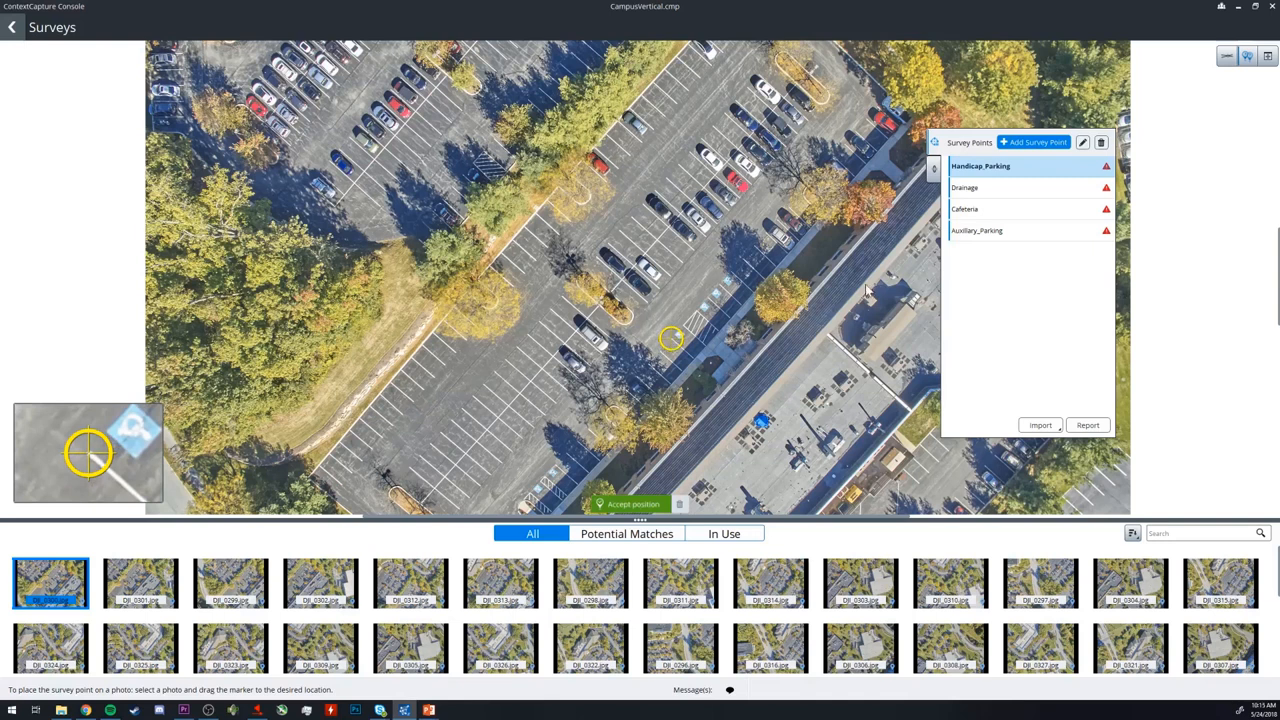
mouse_move(1026, 340)
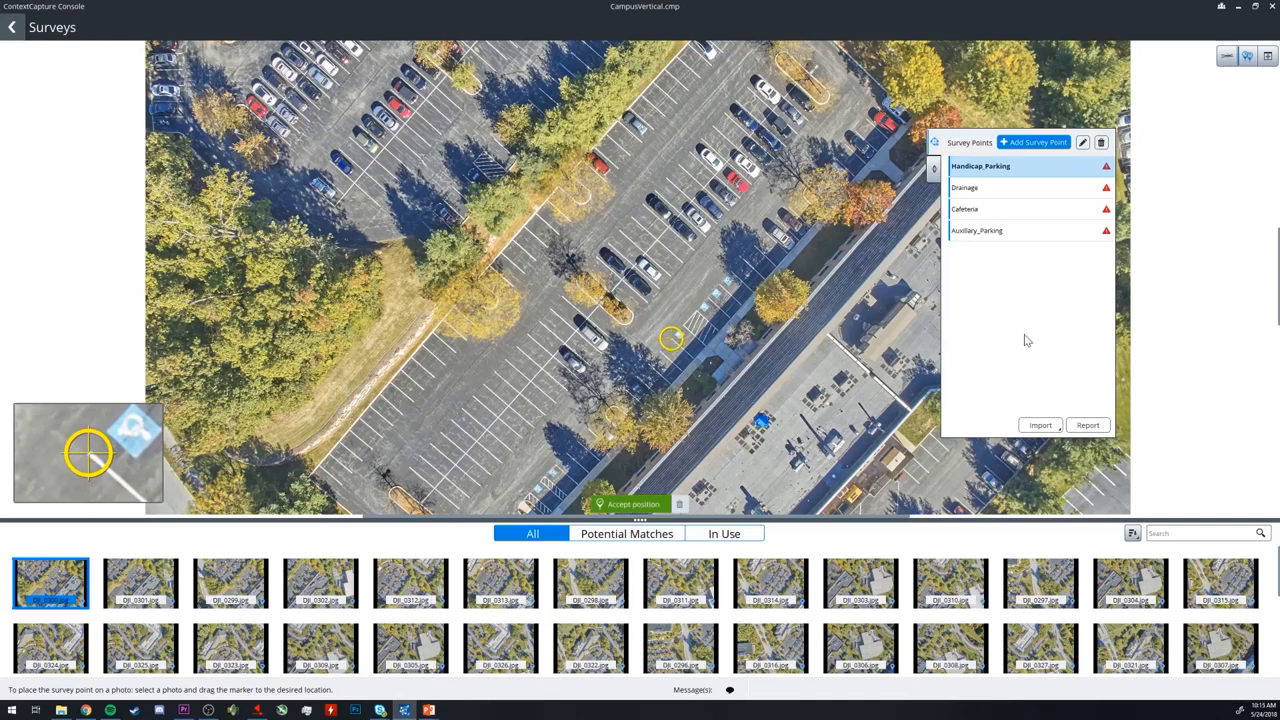